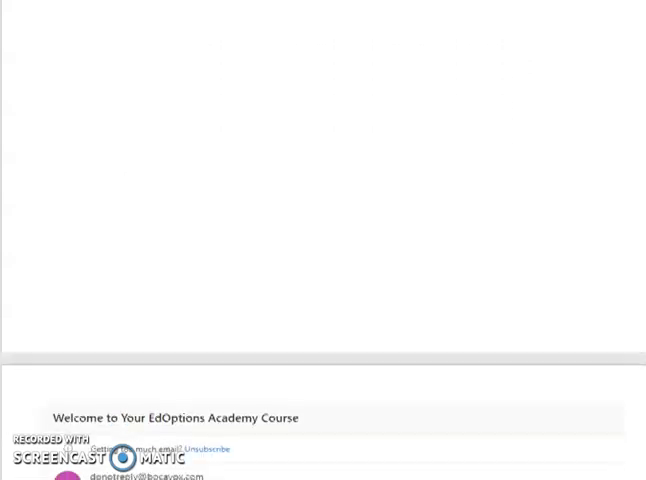
scroll("down", 3)
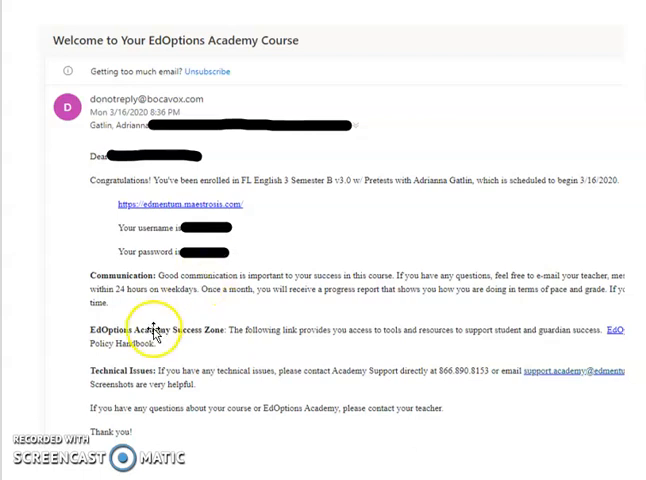
left_click(176, 204)
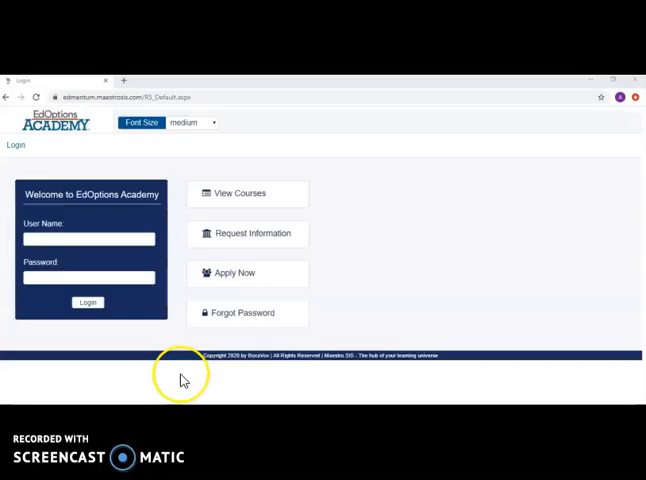
mouse_move(184, 380)
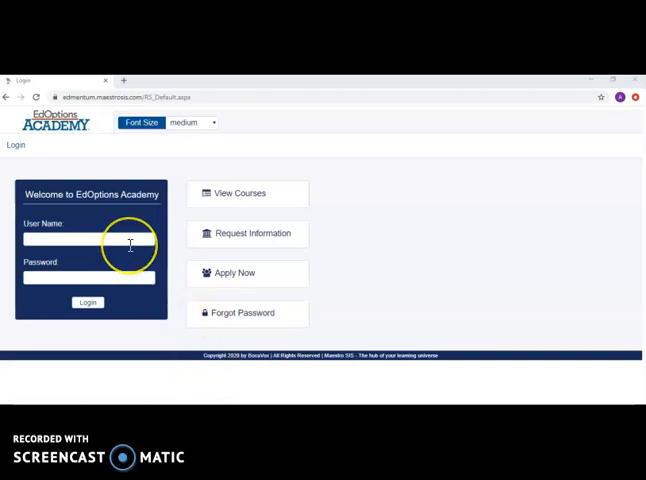
type("Gatlin3135")
type("BCS204635")
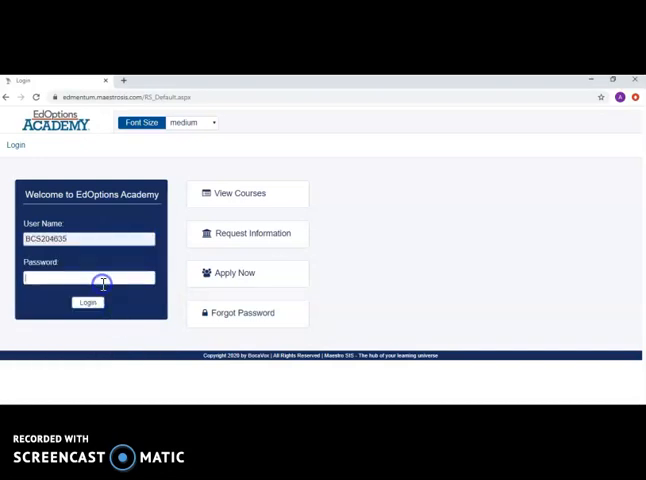
type("••••")
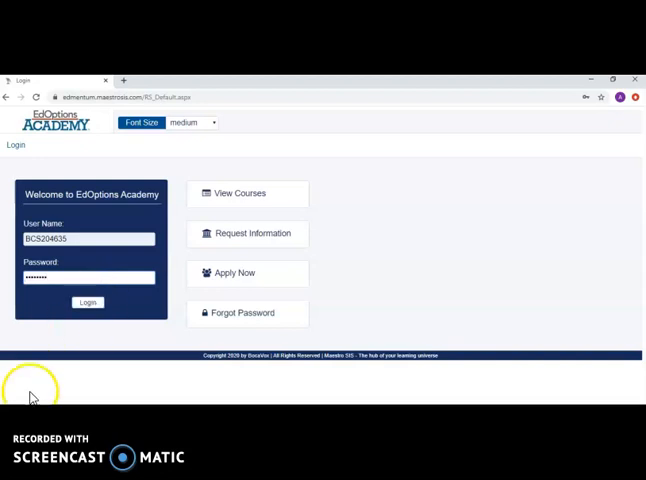
left_click(88, 302)
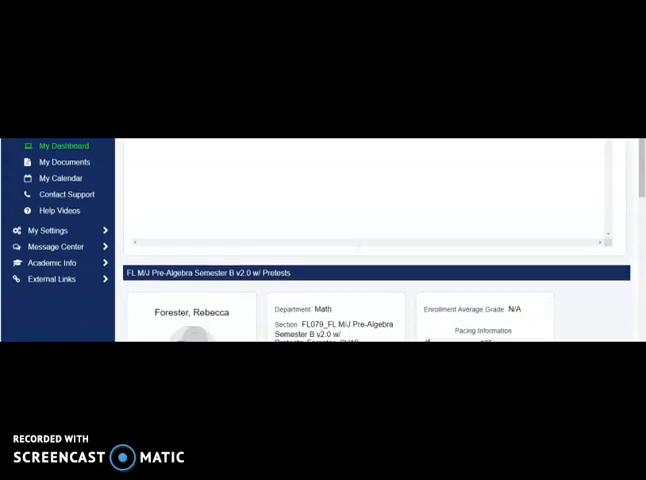
Step: Review the Pre-Algebra course card, then expand My Settings in the left menu
scroll("down", 3)
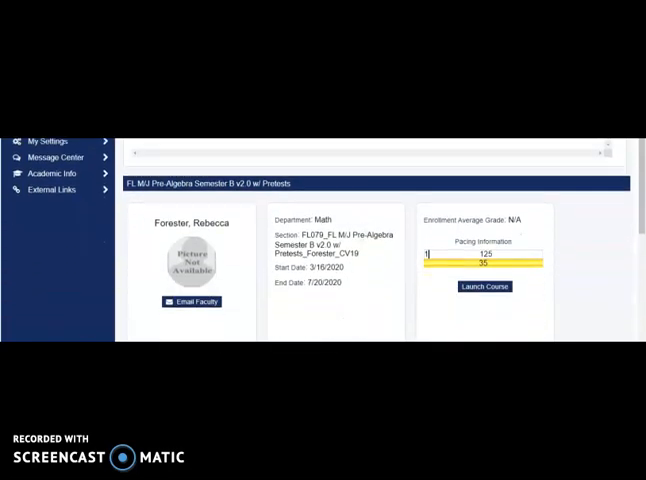
scroll("down", 3)
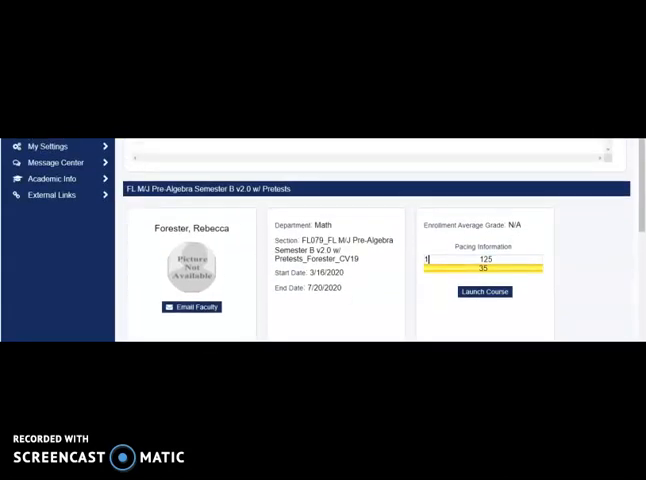
left_click(50, 138)
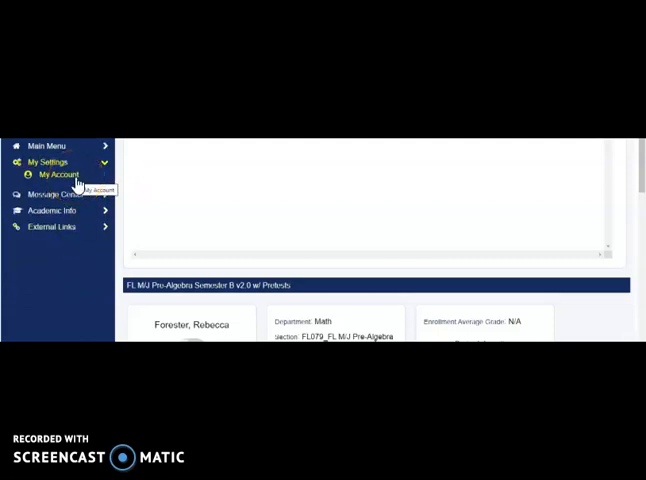
mouse_move(120, 316)
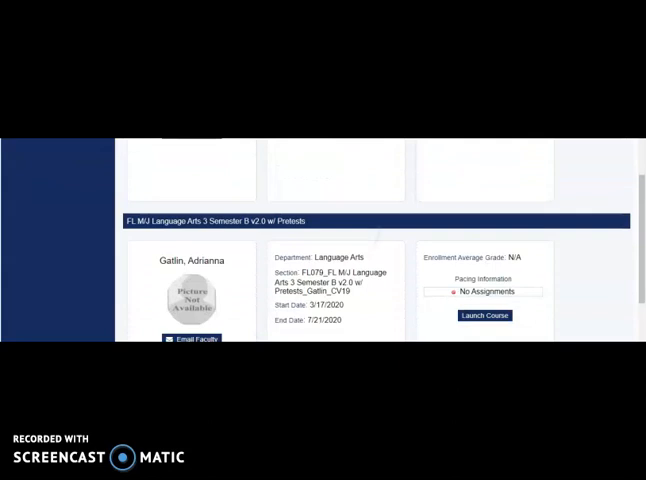
Step: Launch the Language Arts 3 Semester B course from its enrollment card
scroll("up", 3)
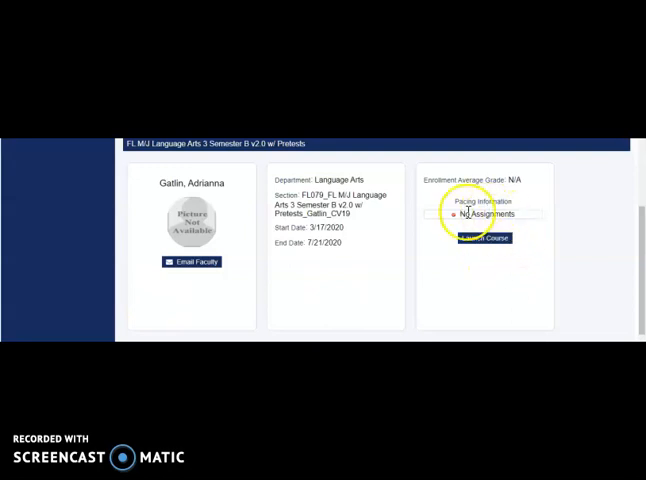
mouse_move(520, 220)
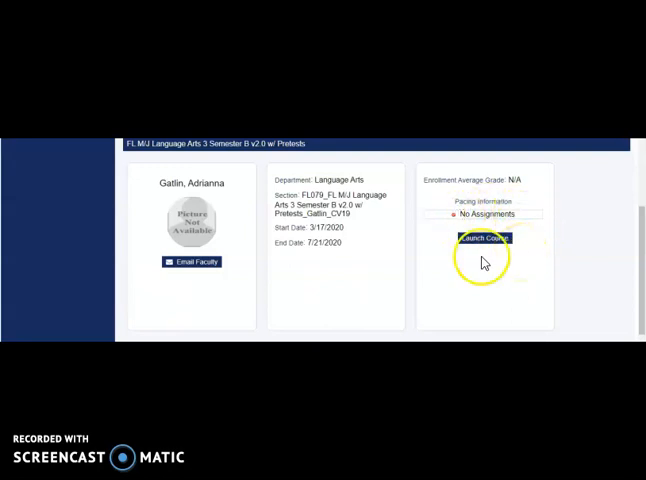
left_click(484, 240)
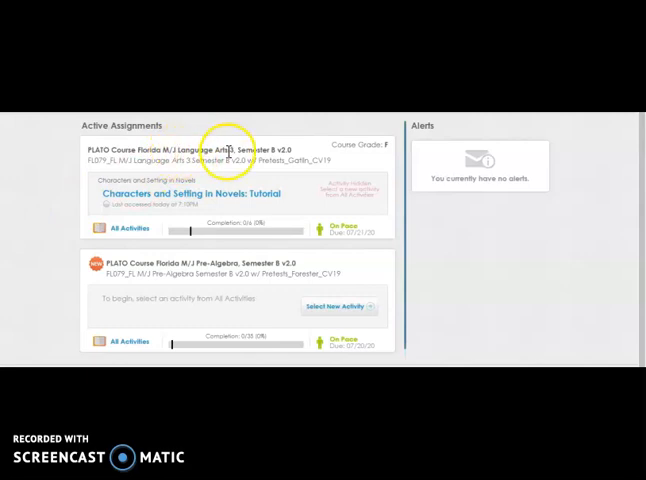
mouse_move(198, 264)
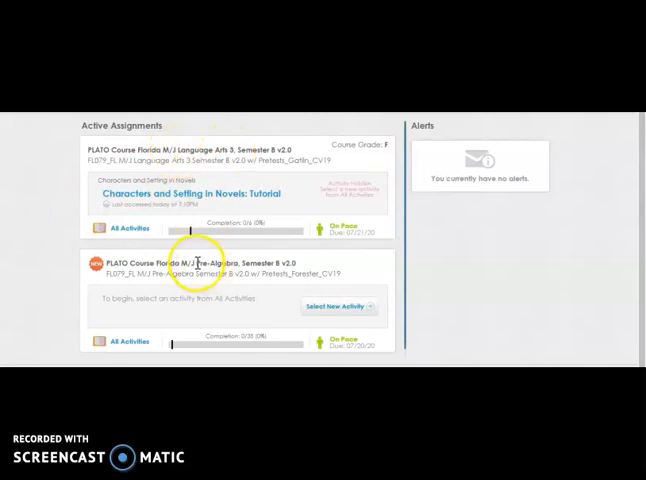
mouse_move(236, 264)
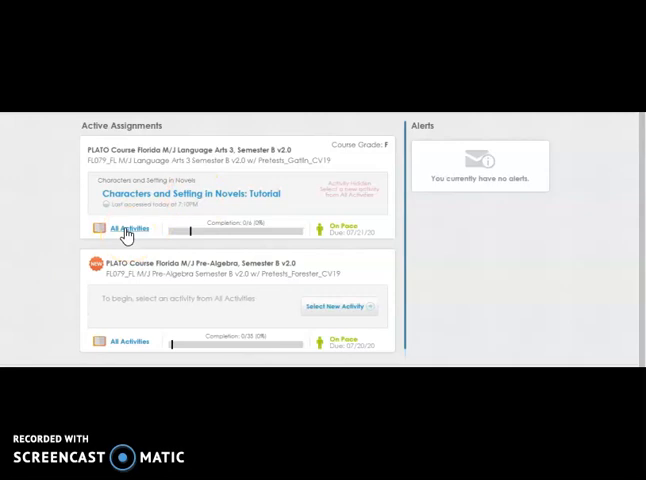
Step: Show All Activities for the Florida M/J Language Arts 3 Semester B course
left_click(126, 228)
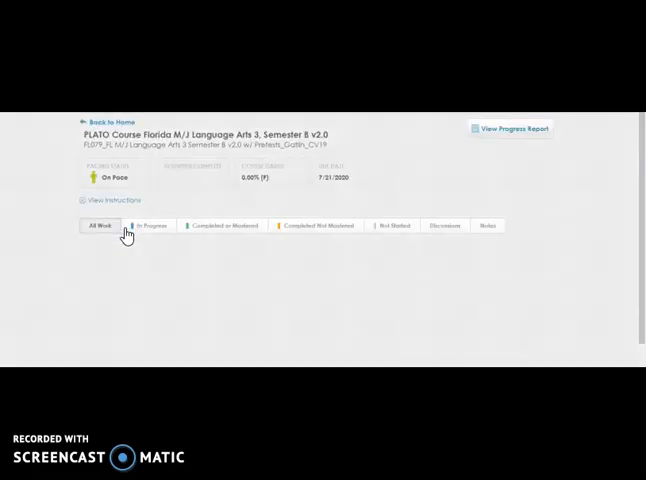
Step: Switch the activity filter to All Work, revealing Unit 3's Characters and Setting in Novels
left_click(100, 224)
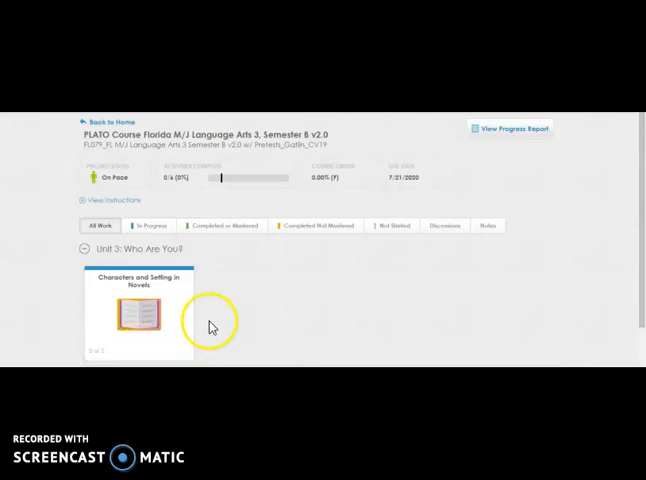
mouse_move(348, 192)
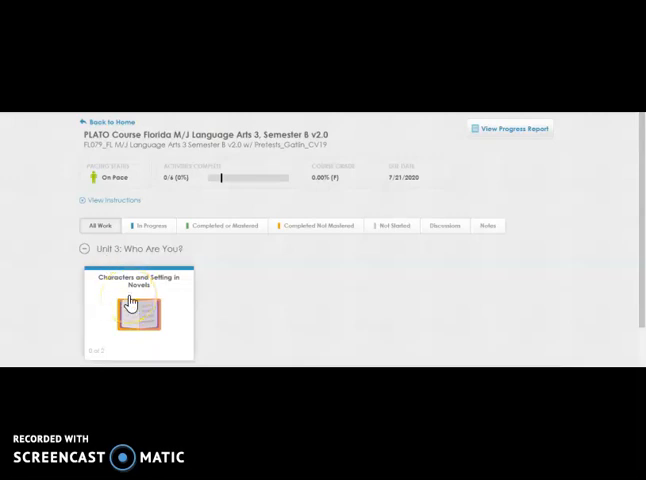
Step: Expand Characters and Setting in Novels and start its Tutorial activity
left_click(136, 316)
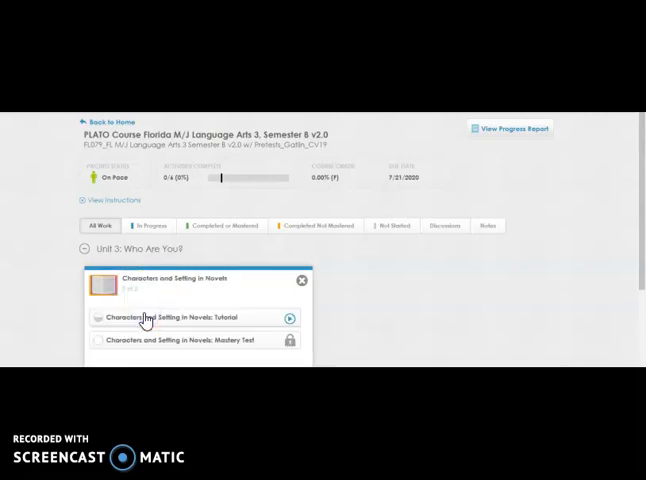
mouse_move(400, 292)
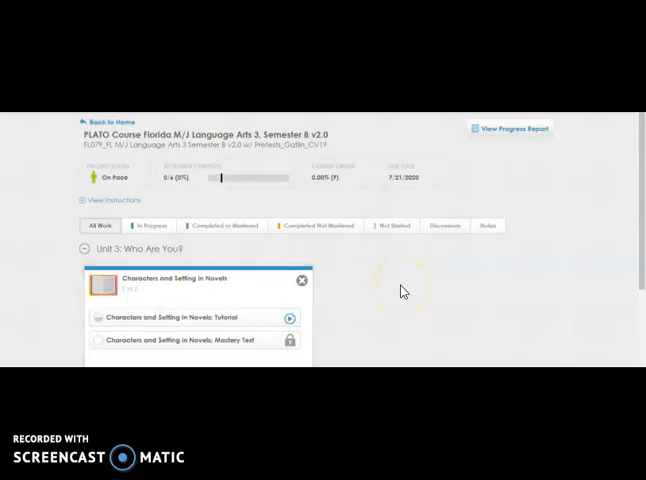
scroll("down", 3)
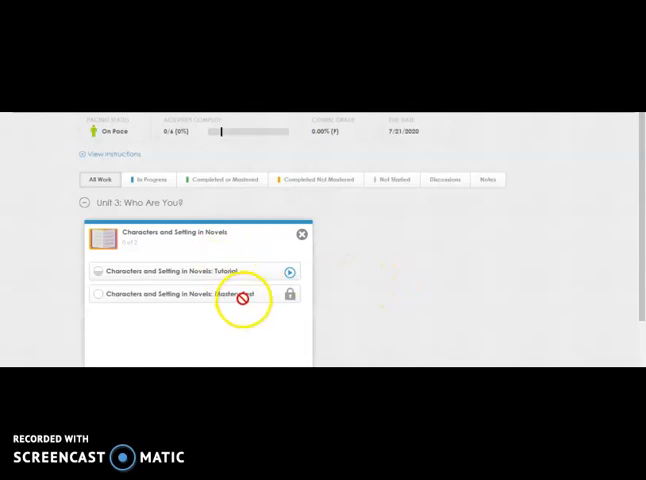
mouse_move(288, 324)
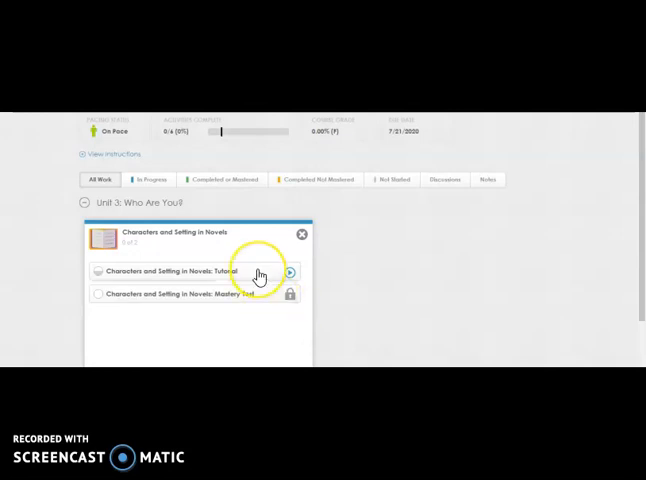
left_click(290, 272)
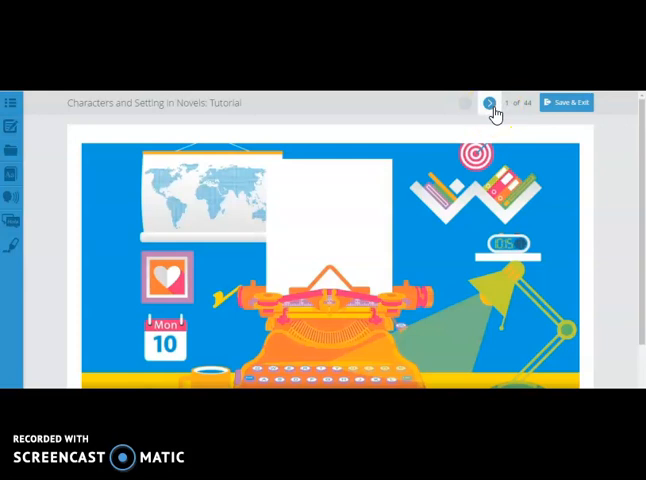
mouse_move(62, 120)
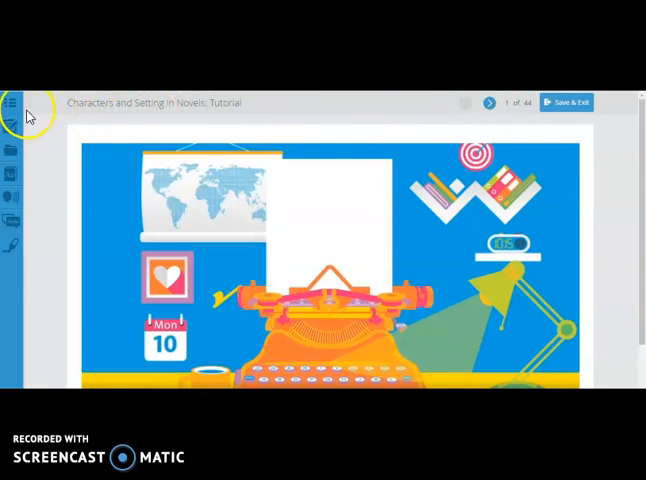
mouse_move(12, 104)
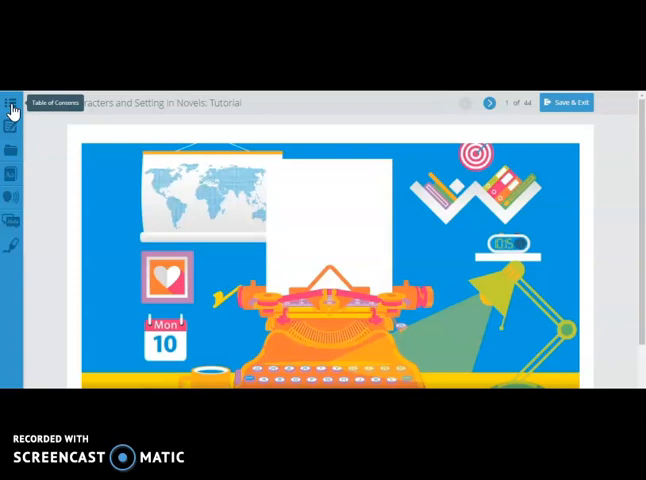
mouse_move(12, 128)
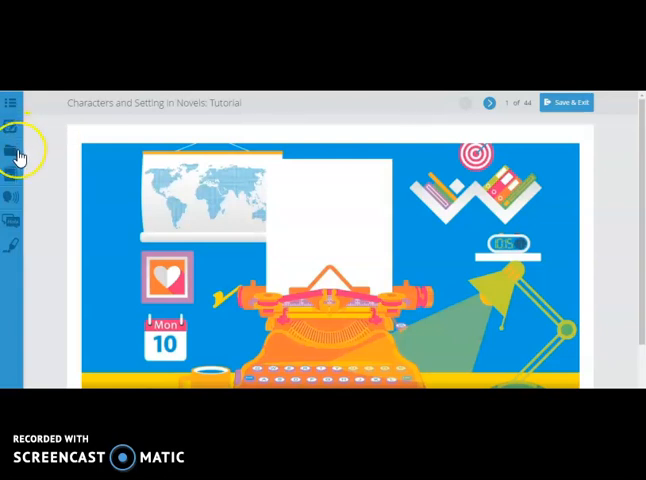
mouse_move(12, 150)
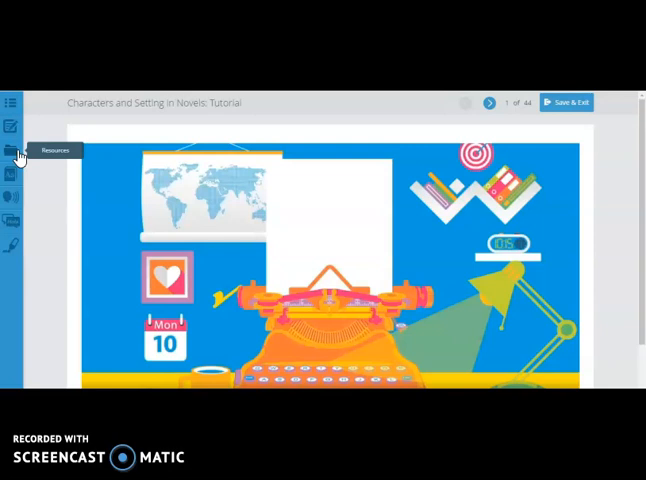
mouse_move(12, 180)
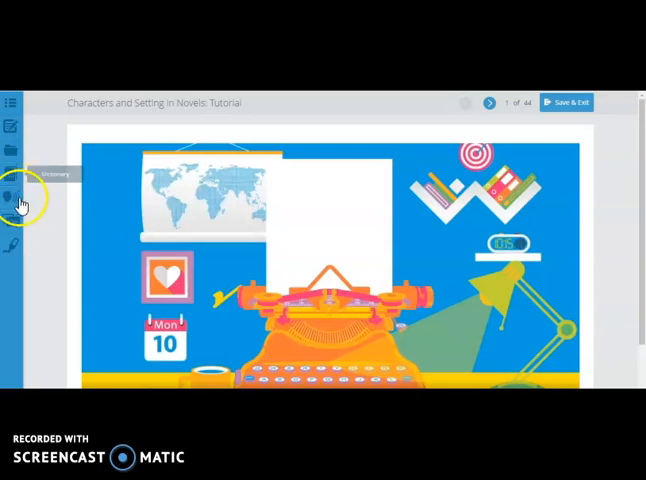
mouse_move(12, 210)
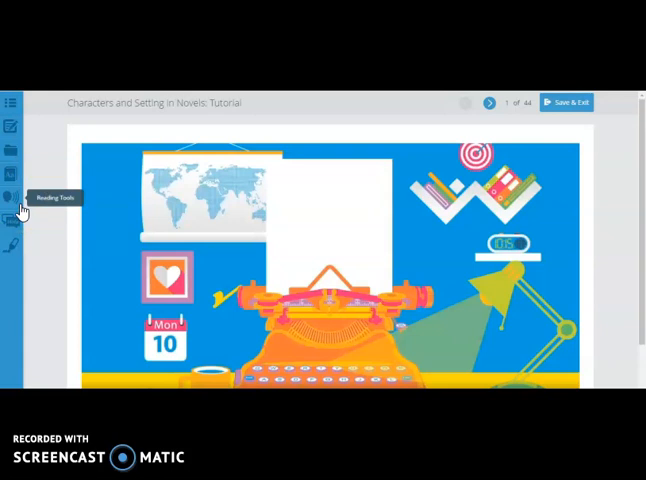
mouse_move(12, 222)
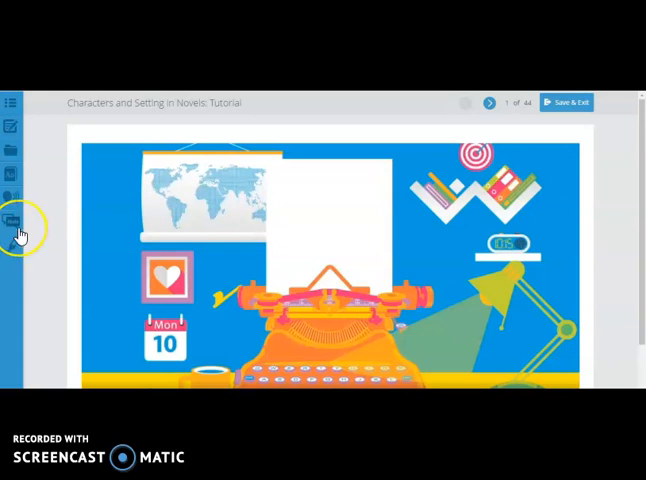
mouse_move(12, 220)
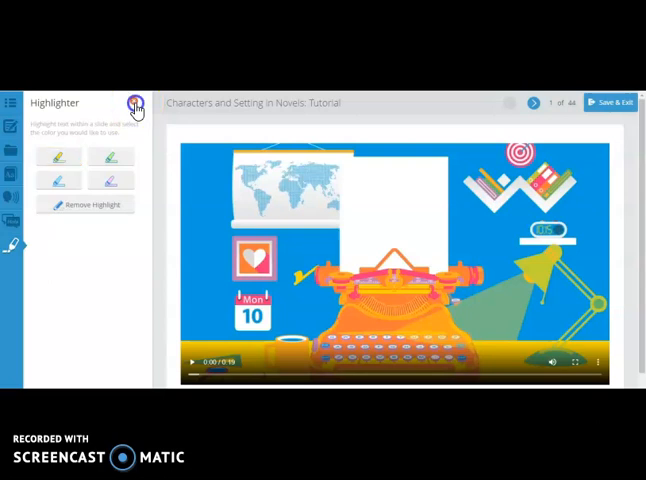
left_click(132, 104)
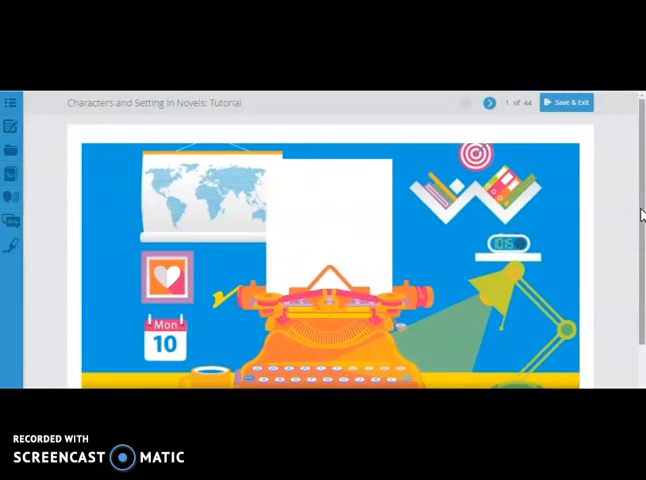
scroll("down", 3)
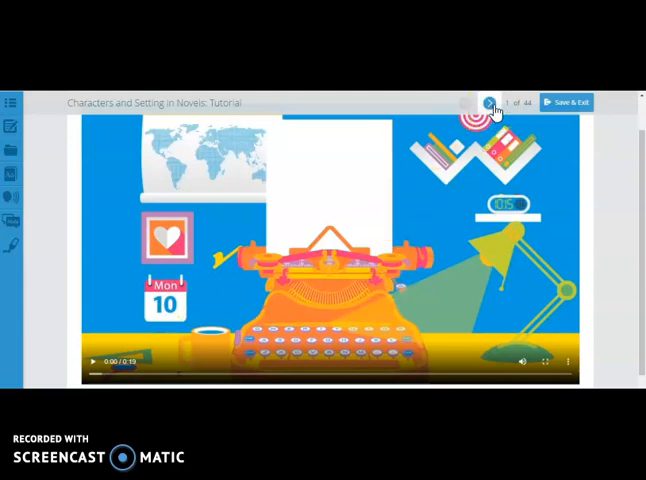
Step: Advance through the title, Objective, Tutorial Contents and Introduction slides to the Warm-Up question
left_click(488, 102)
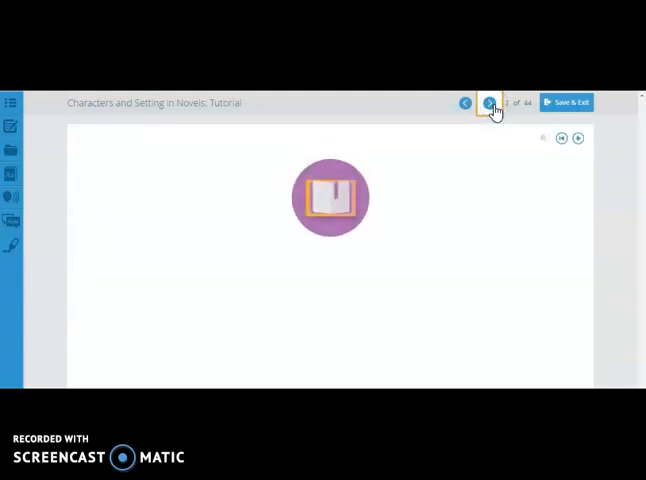
left_click(488, 102)
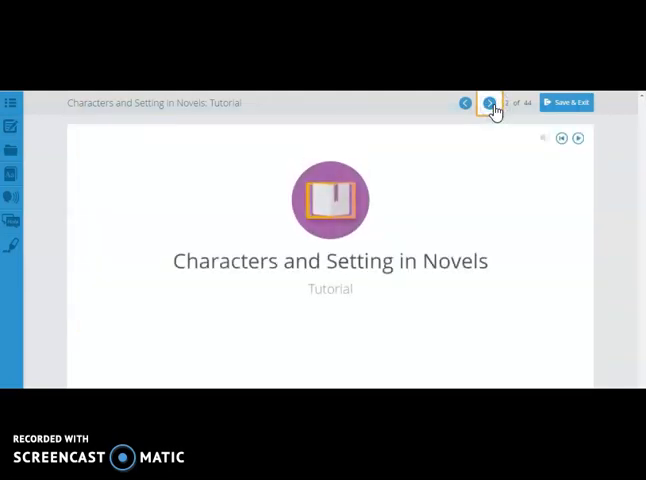
left_click(488, 102)
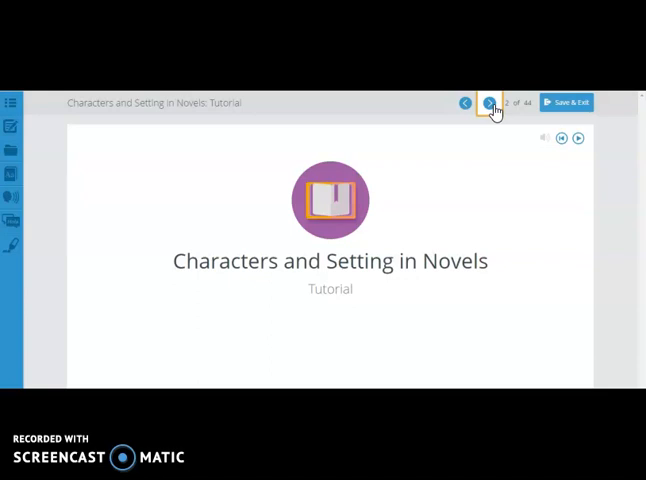
left_click(490, 104)
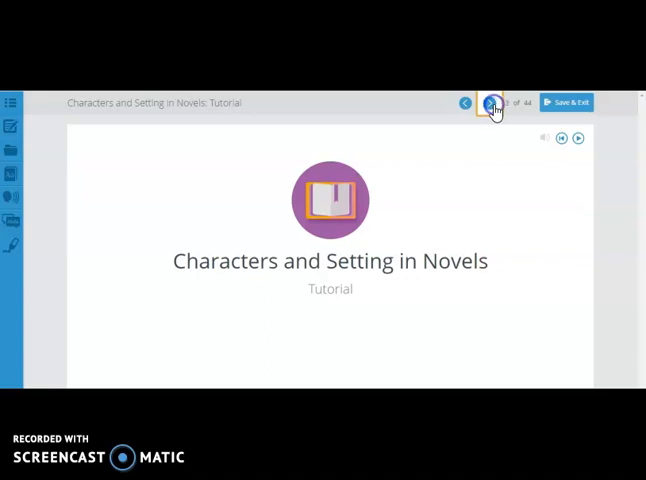
left_click(488, 102)
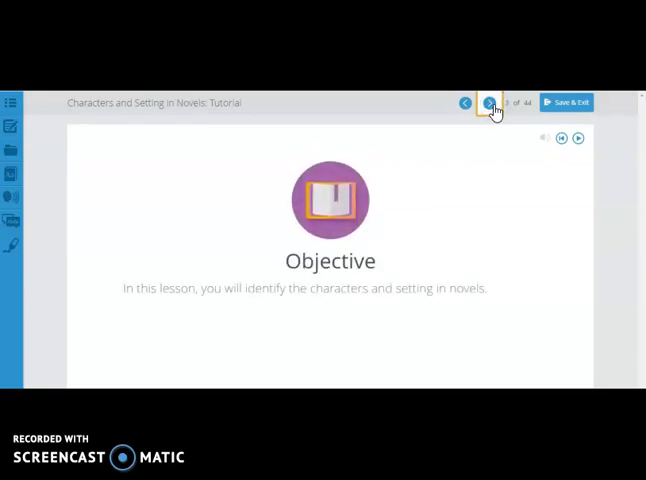
left_click(488, 102)
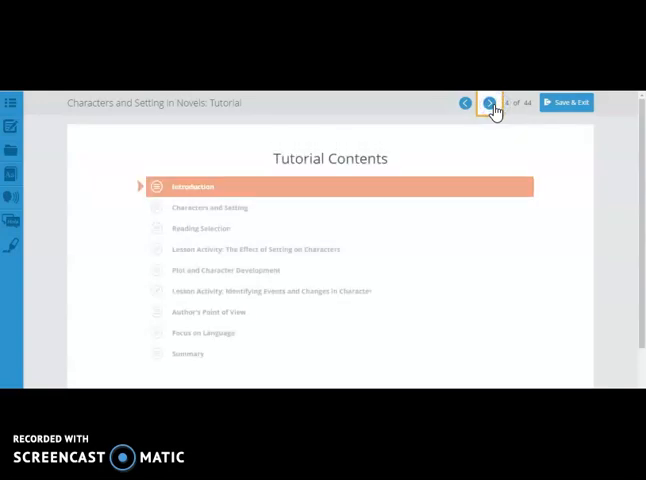
left_click(488, 102)
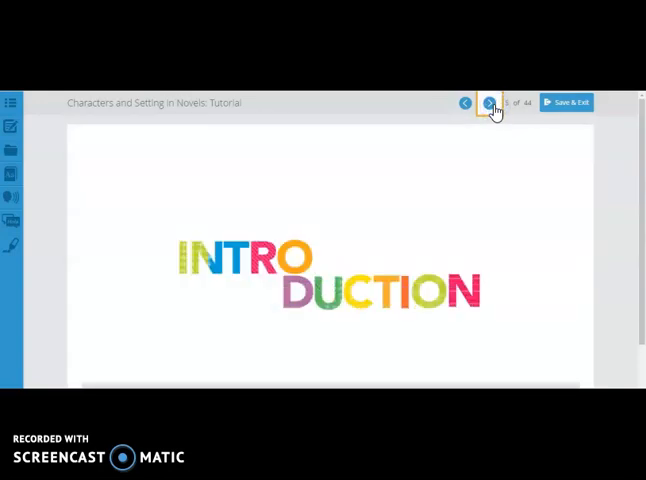
left_click(488, 102)
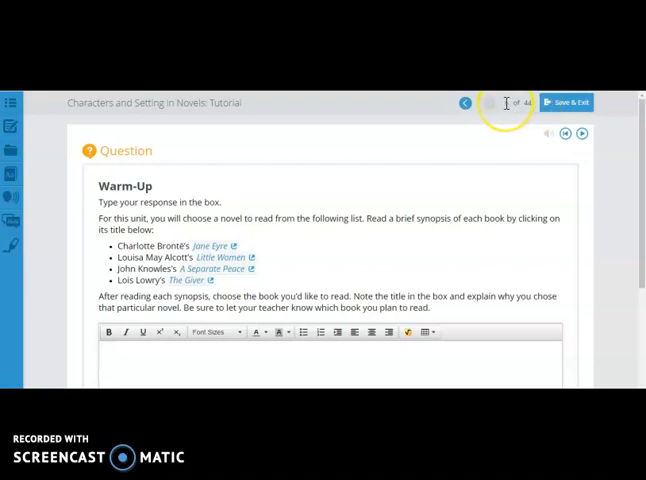
mouse_move(452, 148)
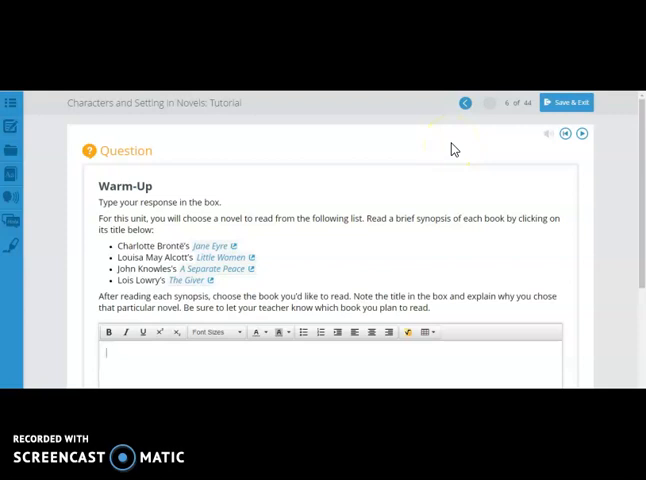
mouse_move(154, 160)
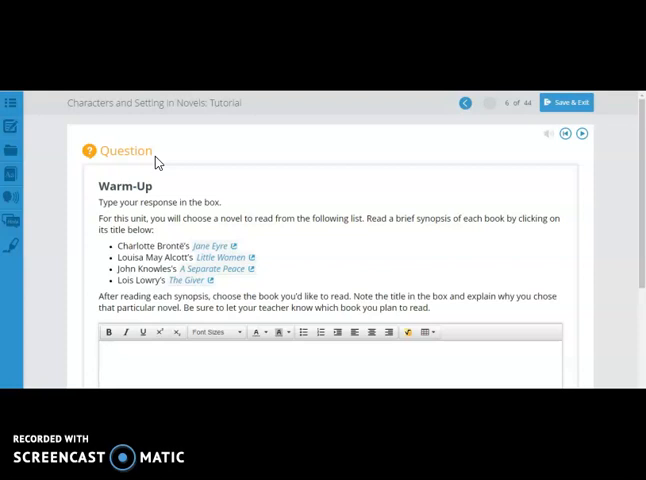
scroll("down", 3)
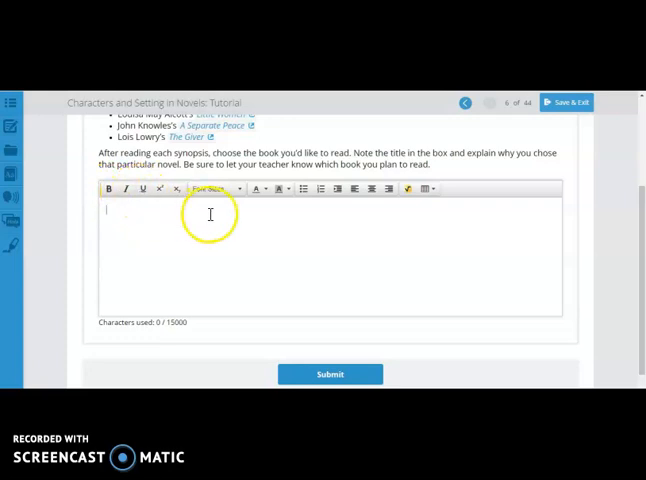
mouse_move(304, 208)
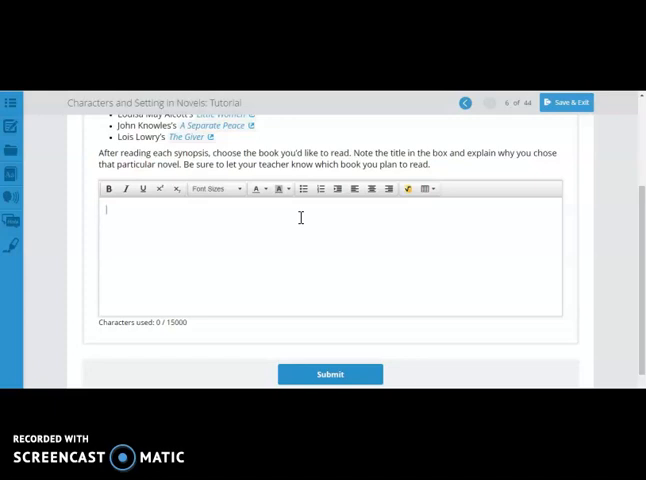
mouse_move(346, 296)
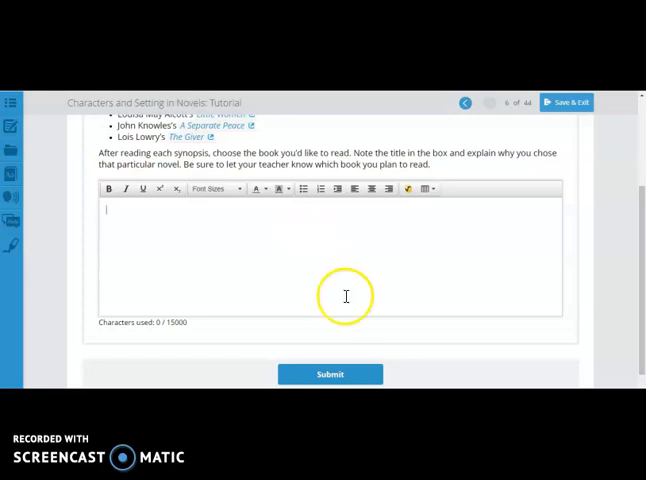
mouse_move(388, 326)
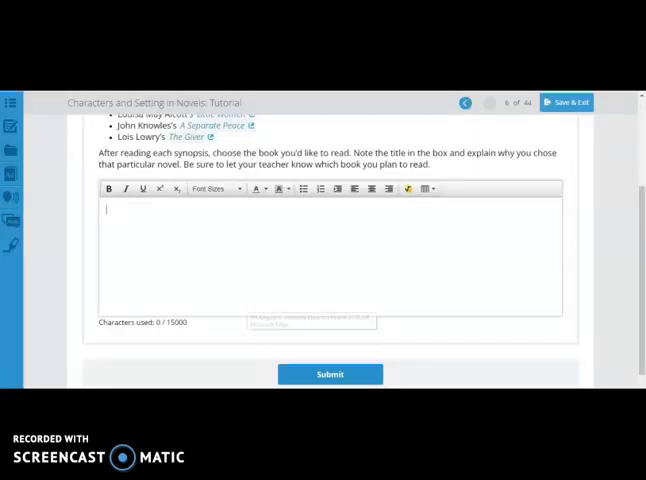
mouse_move(312, 332)
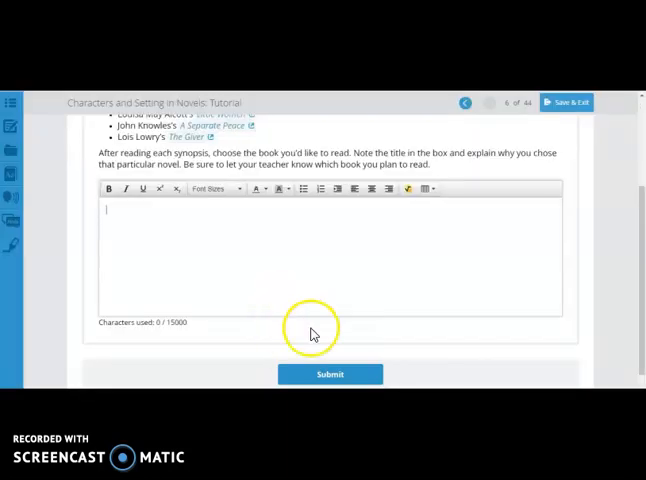
mouse_move(336, 360)
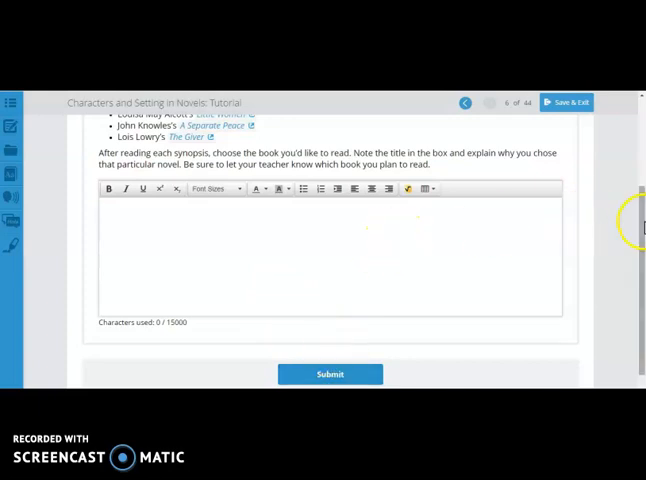
Step: Scroll back to the top of the Warm-Up question toward the Save & Exit bar
scroll("up", 3)
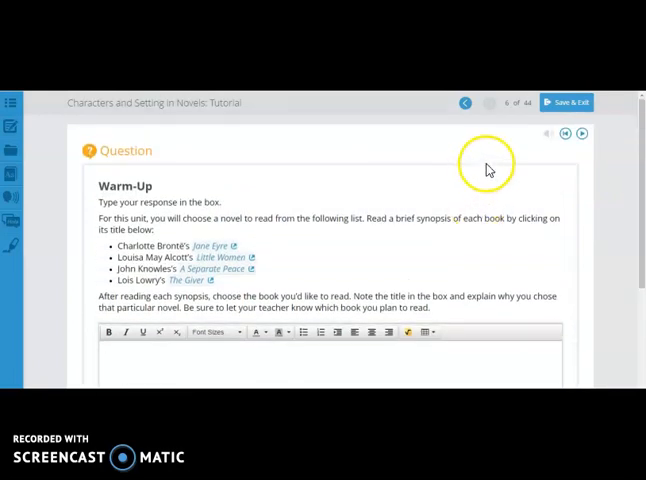
mouse_move(510, 152)
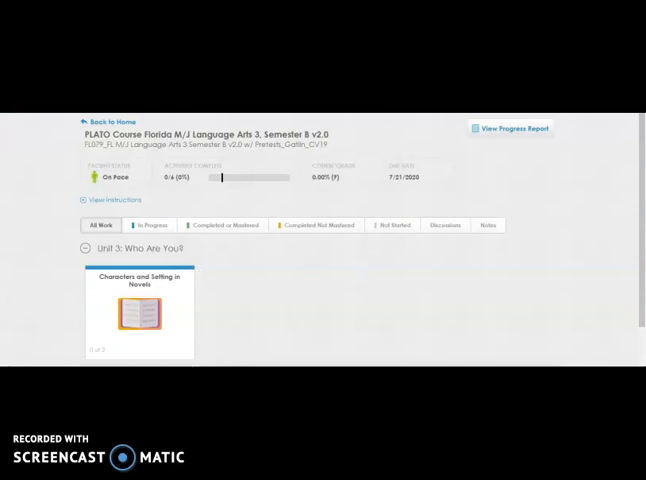
mouse_move(170, 126)
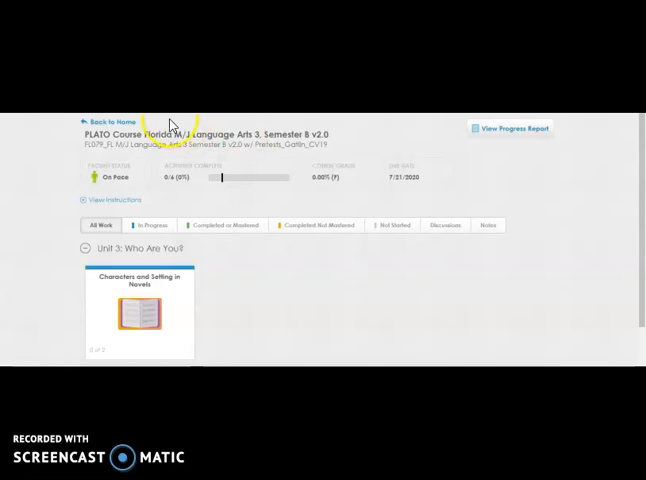
mouse_move(132, 128)
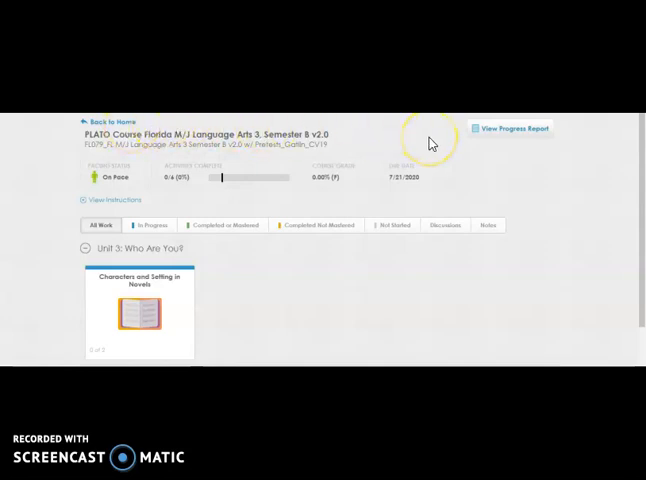
mouse_move(516, 120)
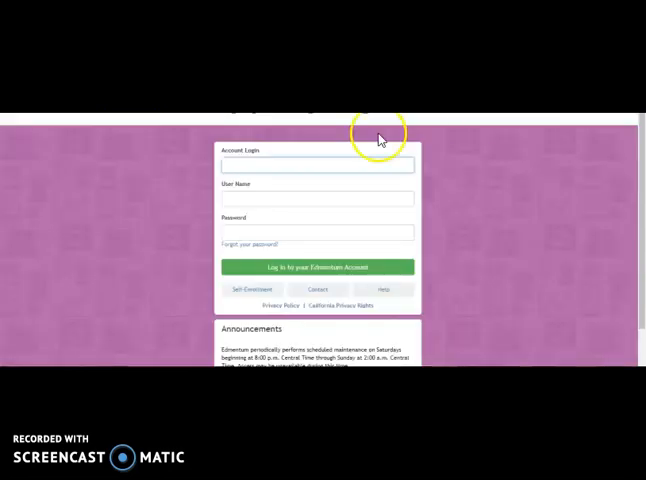
mouse_move(26, 316)
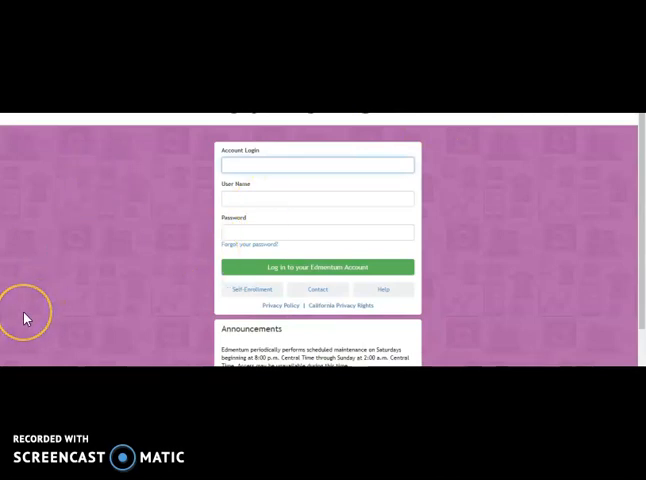
left_click(320, 164)
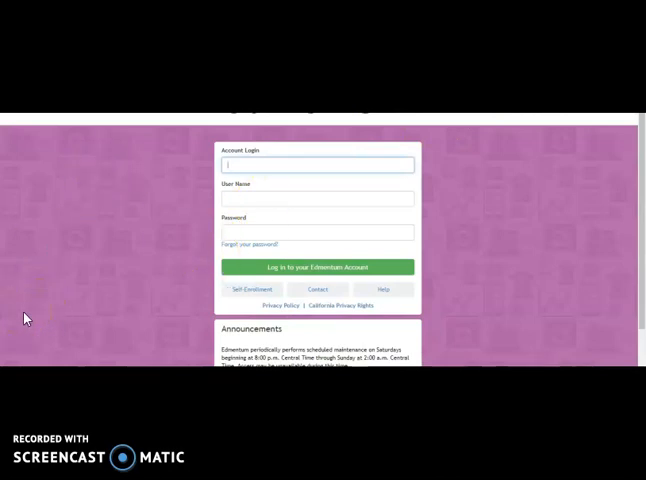